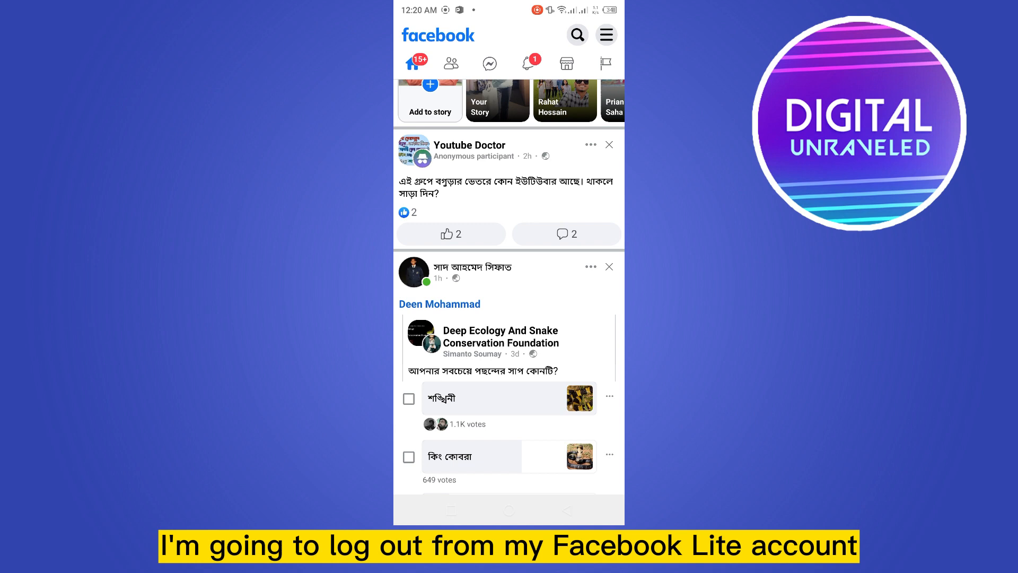
- Choose Log out from the three-line menu to raise the log-out confirmation
scroll("up", 3)
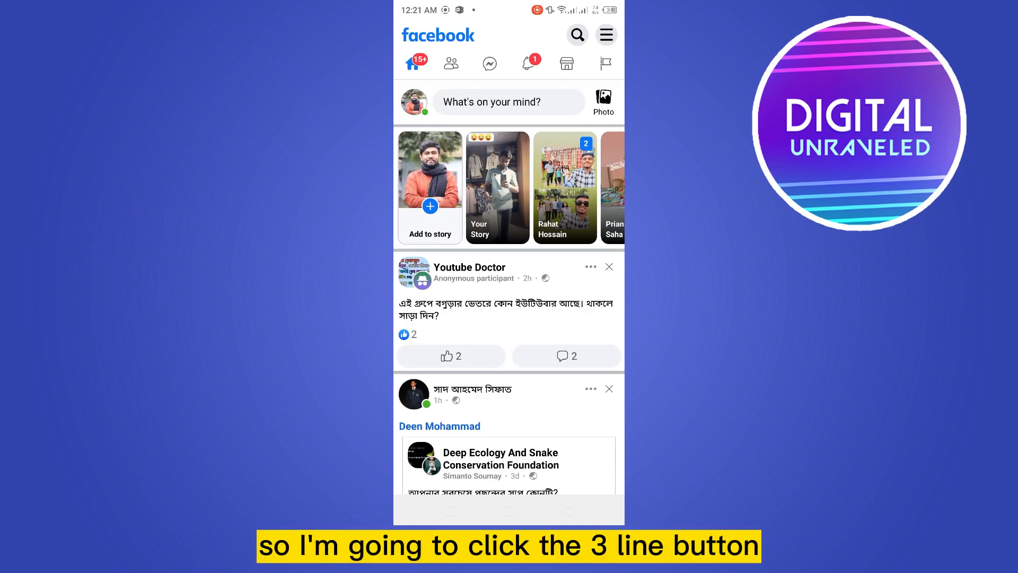
left_click(605, 34)
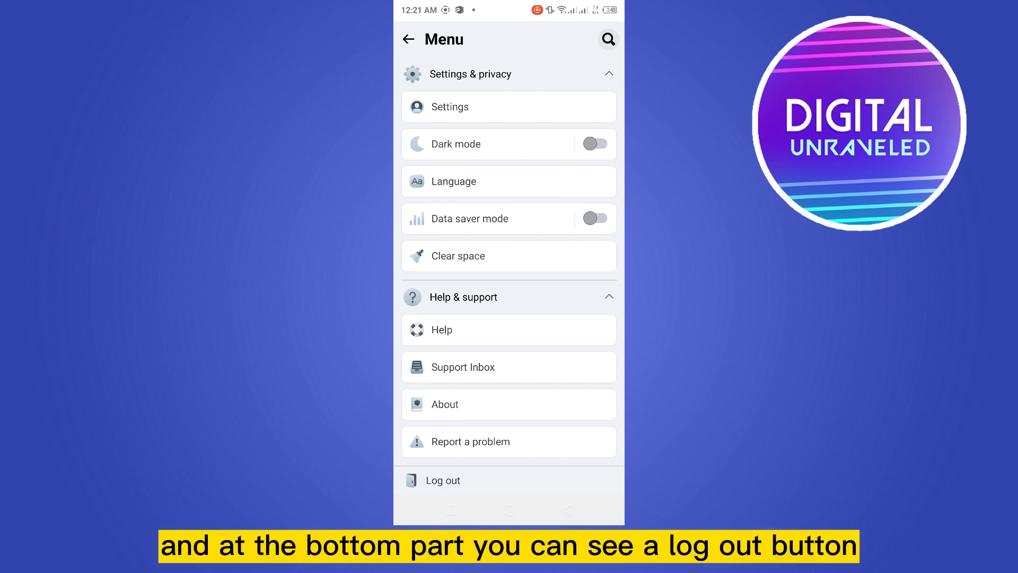
left_click(443, 480)
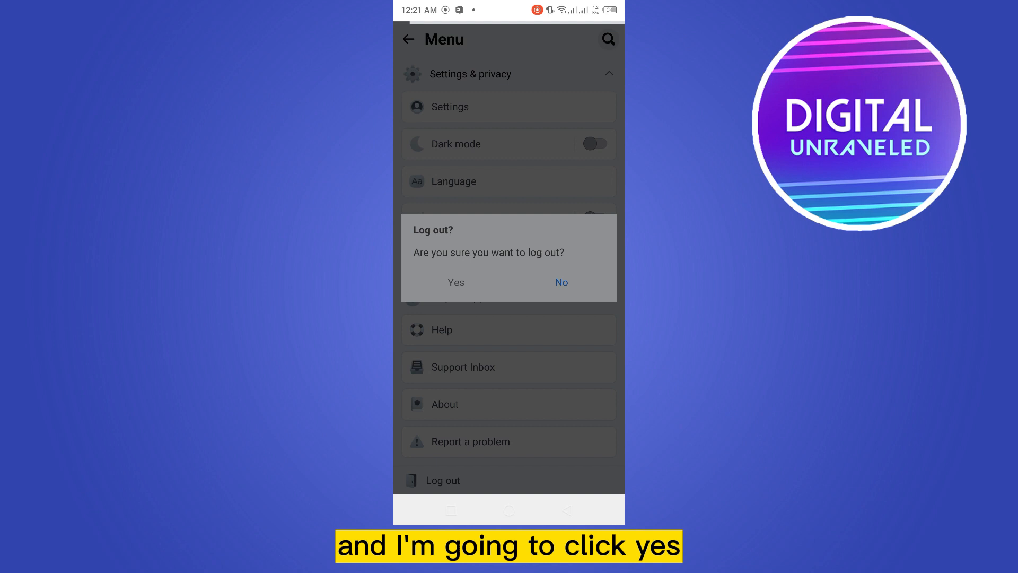
- Answer Yes to the 'Log out?' prompt, returning to the saved-accounts sign-in screen
left_click(455, 281)
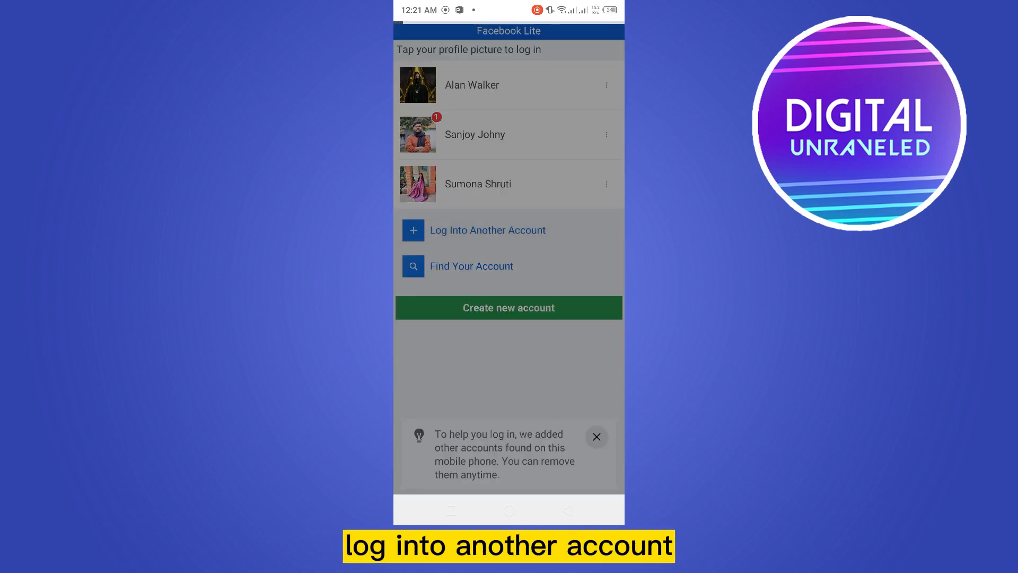
- Open Log Into Another Account and submit the mobile number and password
left_click(488, 230)
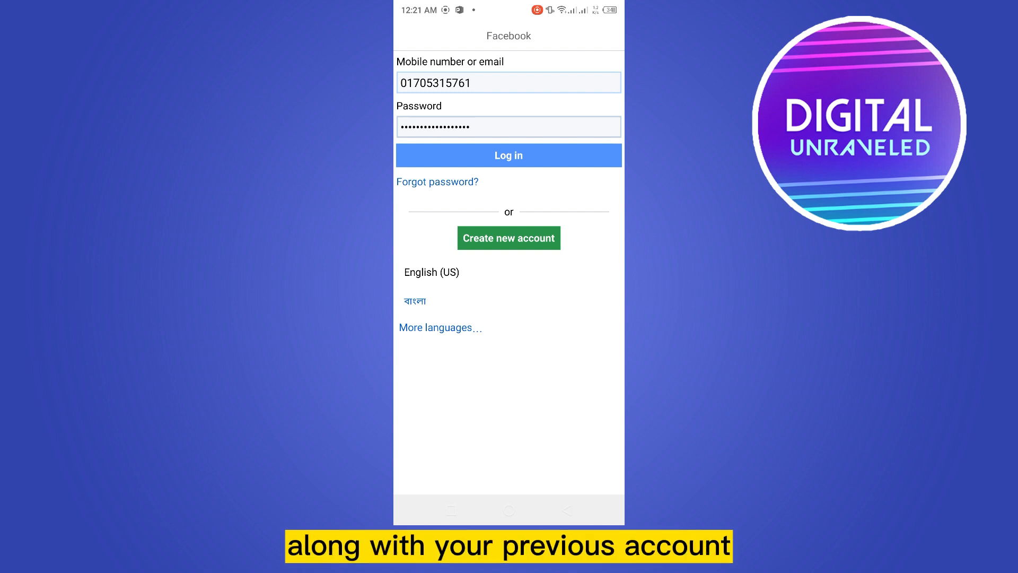
left_click(509, 155)
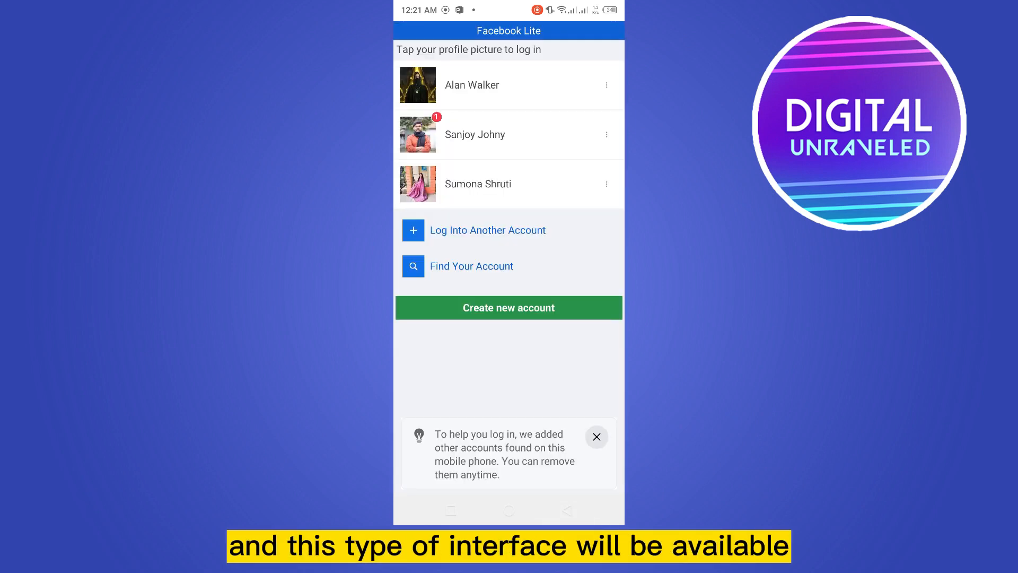